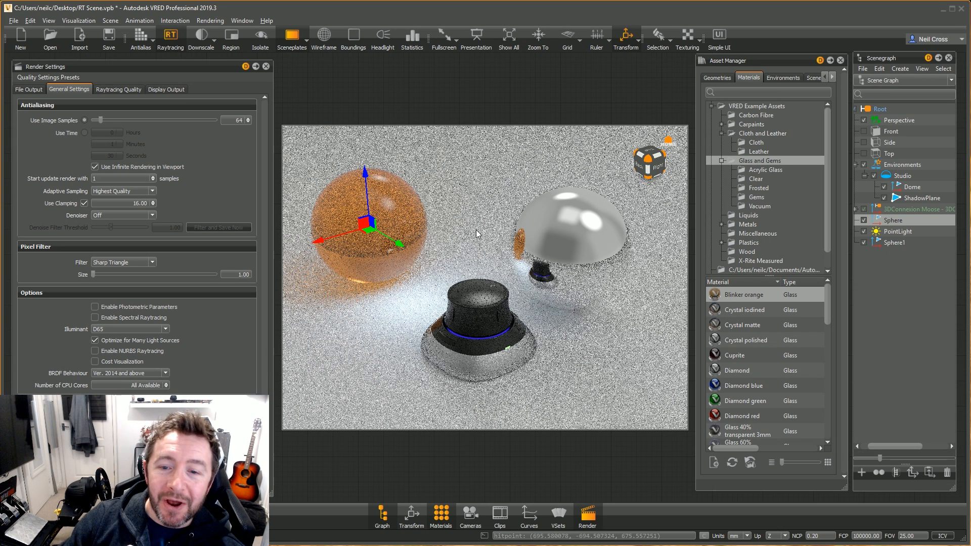
pyautogui.moveTo(522, 225)
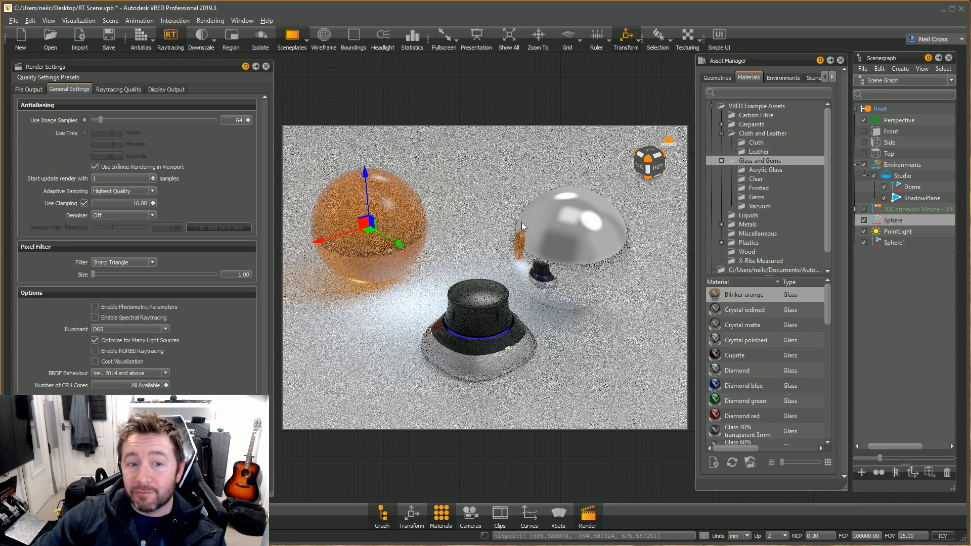
pyautogui.moveTo(399, 246)
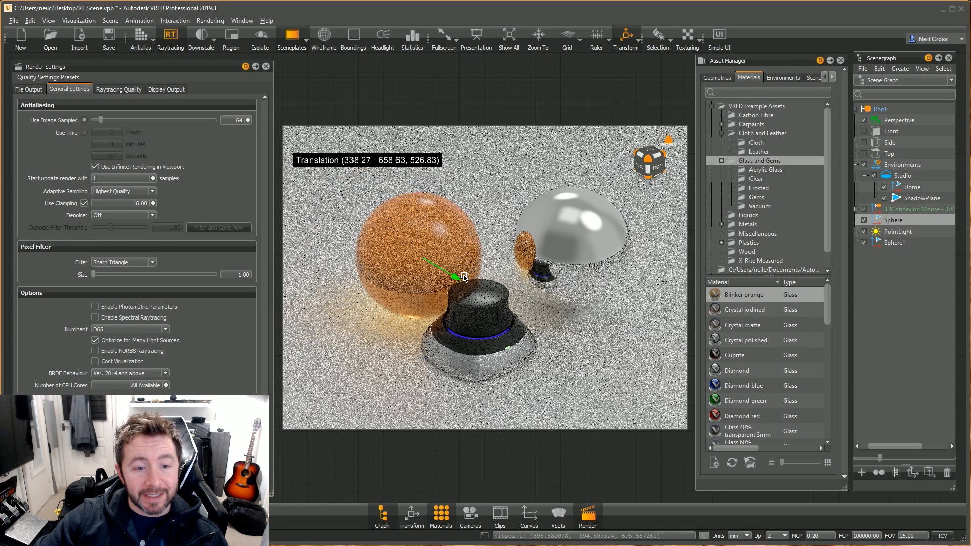
# - Slide the orange glass sphere over the 3D mouse with the move gizmo
pyautogui.moveTo(452, 277); pyautogui.dragTo(493, 304)
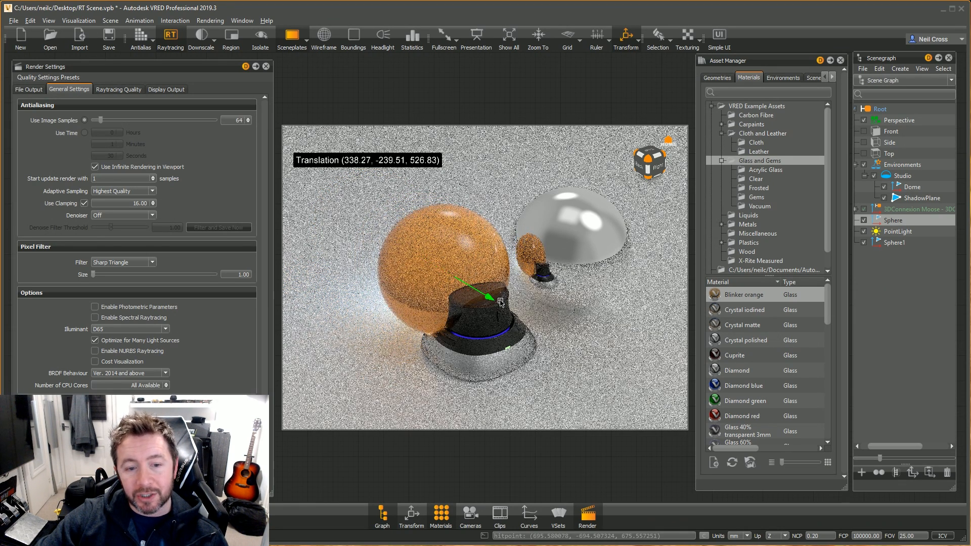
pyautogui.moveTo(483, 294); pyautogui.dragTo(513, 312)
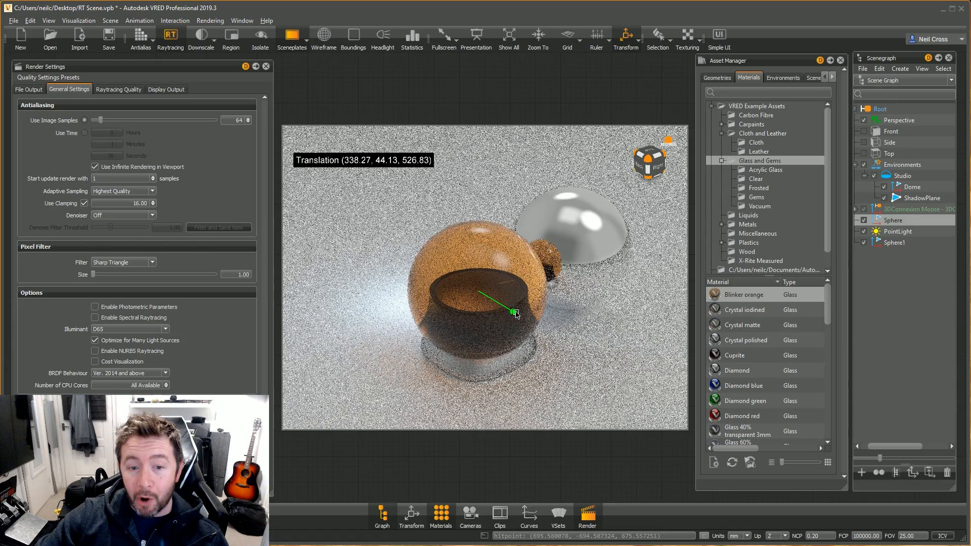
pyautogui.moveTo(513, 313); pyautogui.dragTo(455, 260)
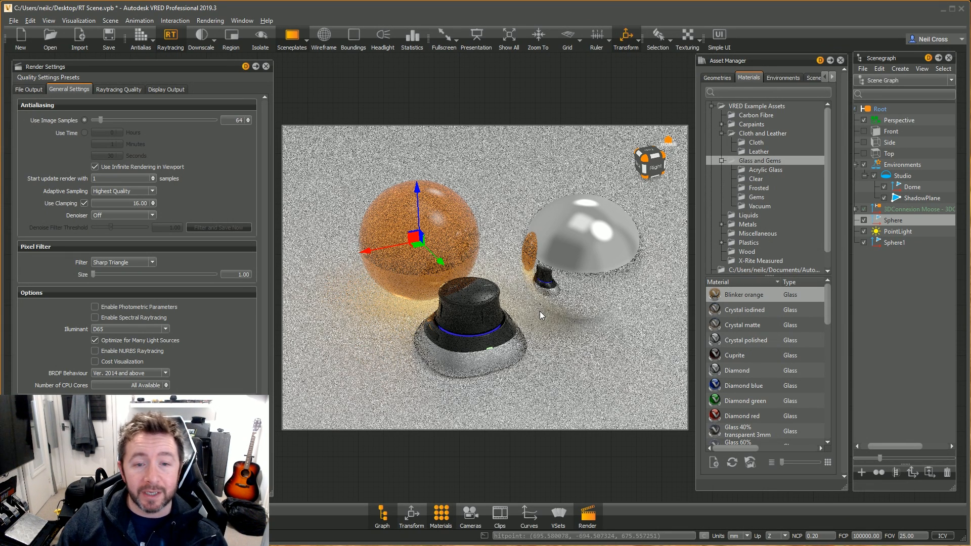
pyautogui.moveTo(504, 153)
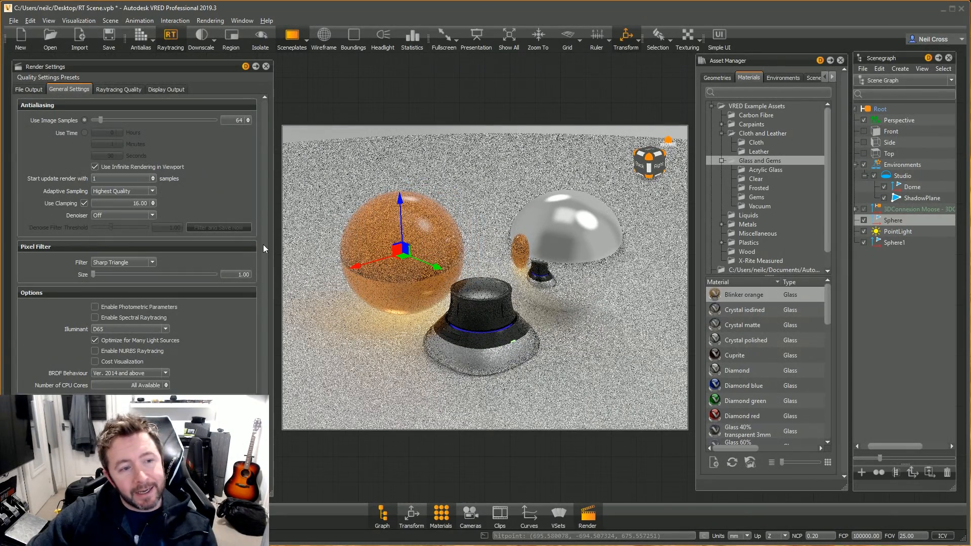
pyautogui.moveTo(159, 135)
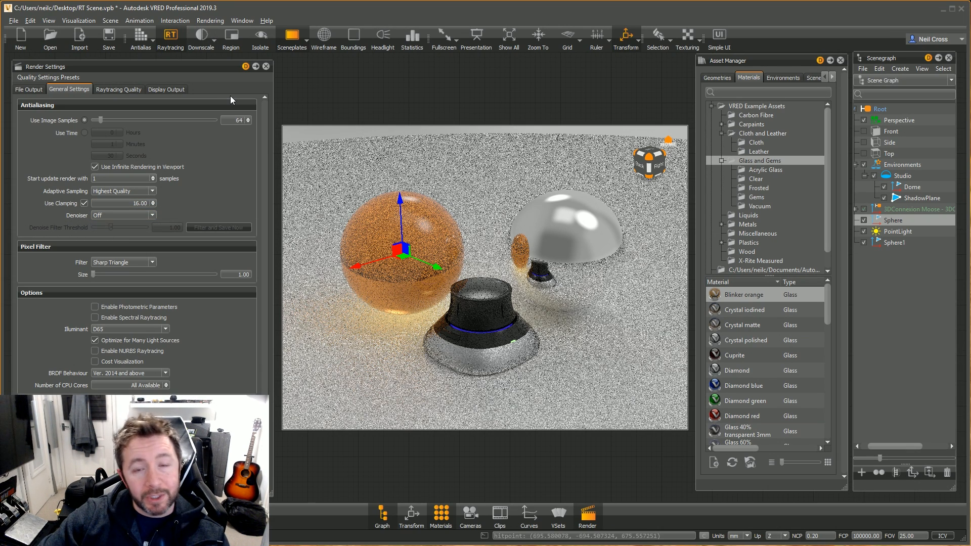
# - Set the Render Settings denoiser to Deep Learning Always and nudge the sphere to refresh
pyautogui.click(209, 20)
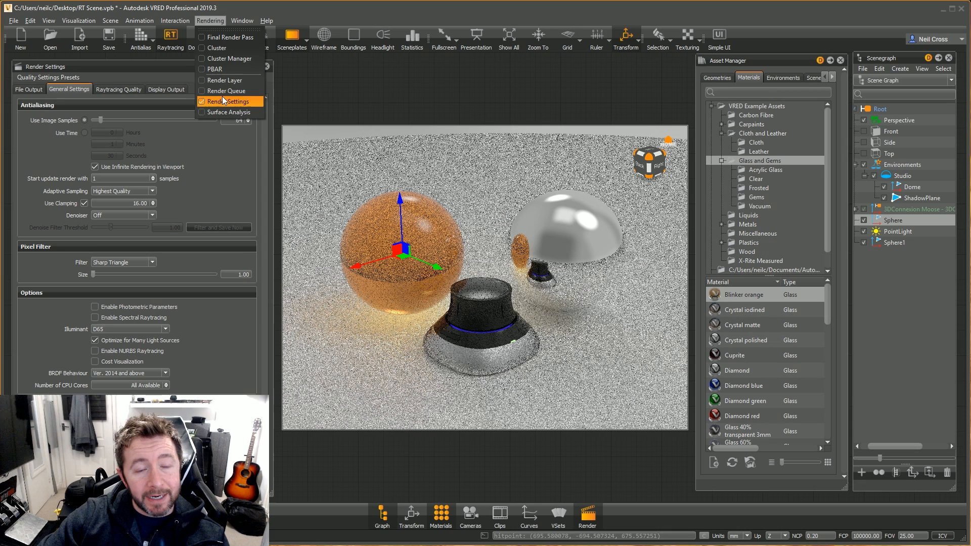
pyautogui.click(123, 214)
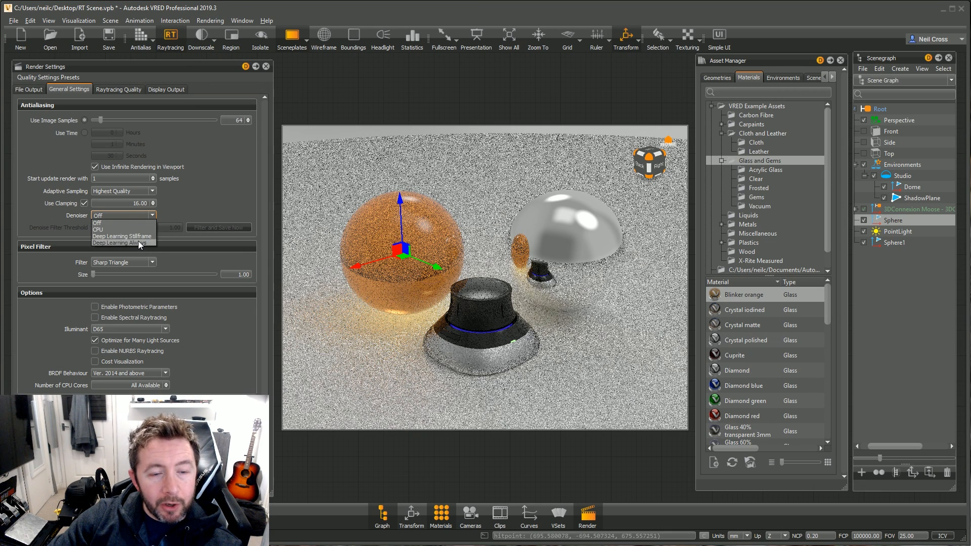
pyautogui.click(118, 241)
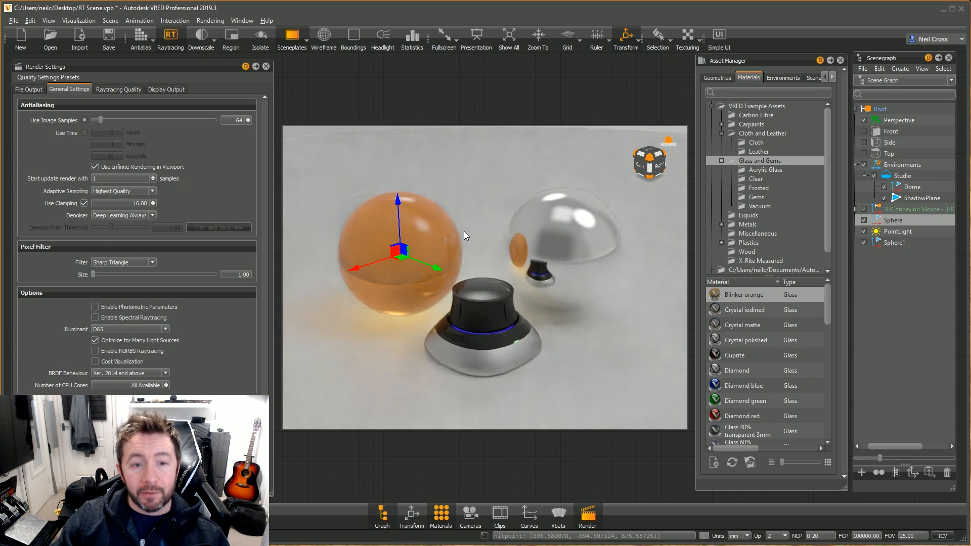
pyautogui.moveTo(402, 253); pyautogui.dragTo(443, 271)
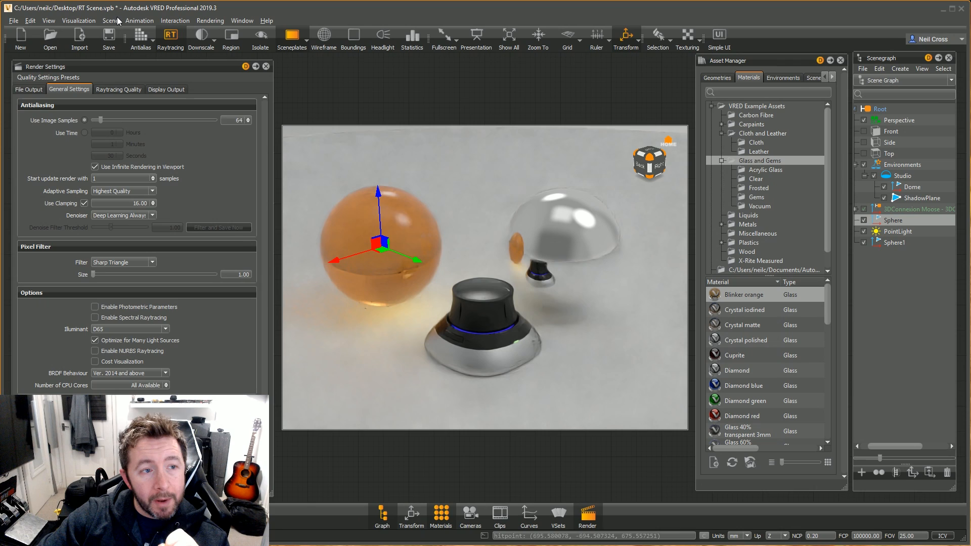
pyautogui.click(79, 20)
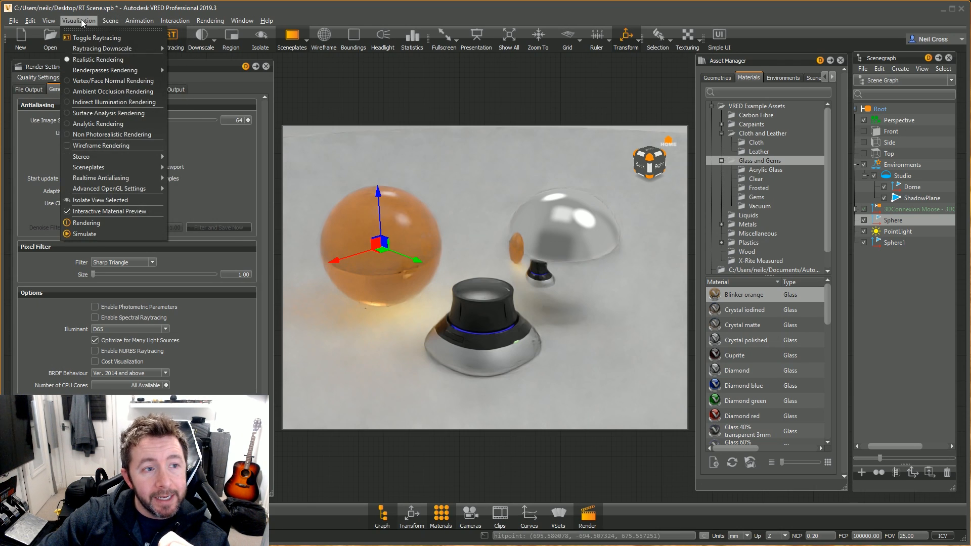
pyautogui.moveTo(100, 179)
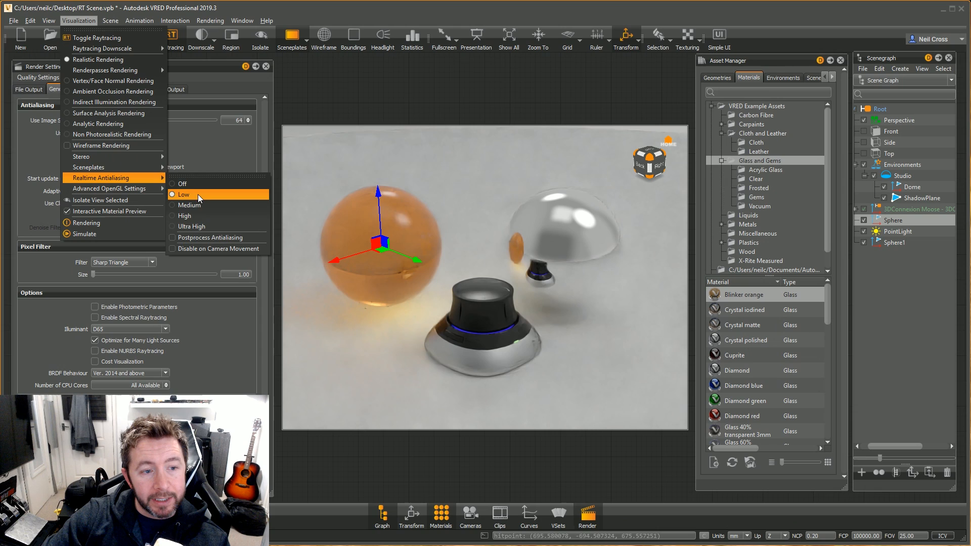
pyautogui.moveTo(200, 225)
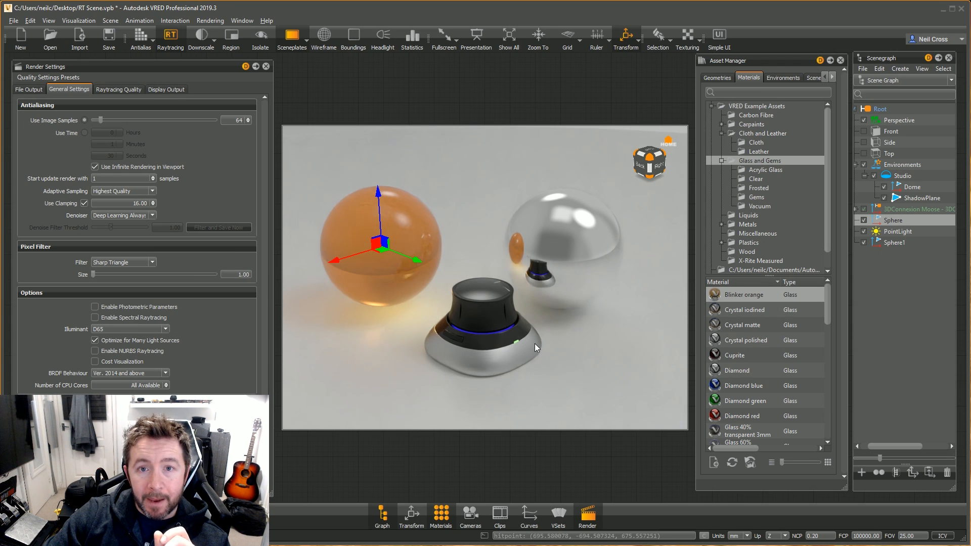
pyautogui.moveTo(534, 351)
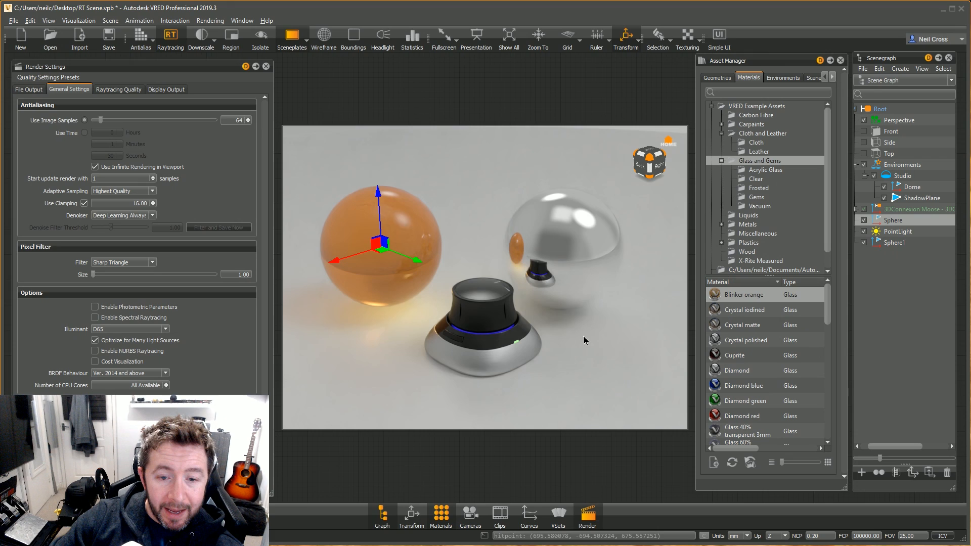
pyautogui.moveTo(568, 339)
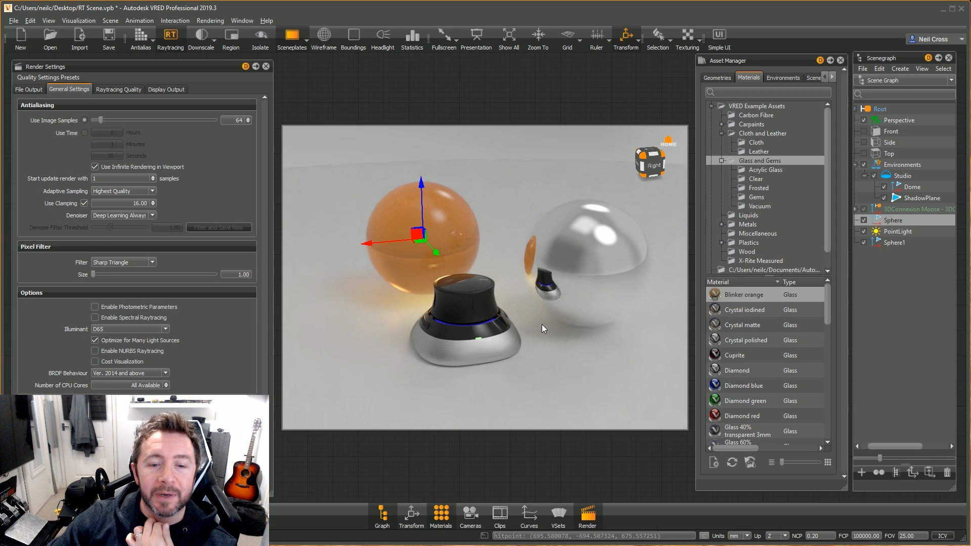
pyautogui.moveTo(570, 328)
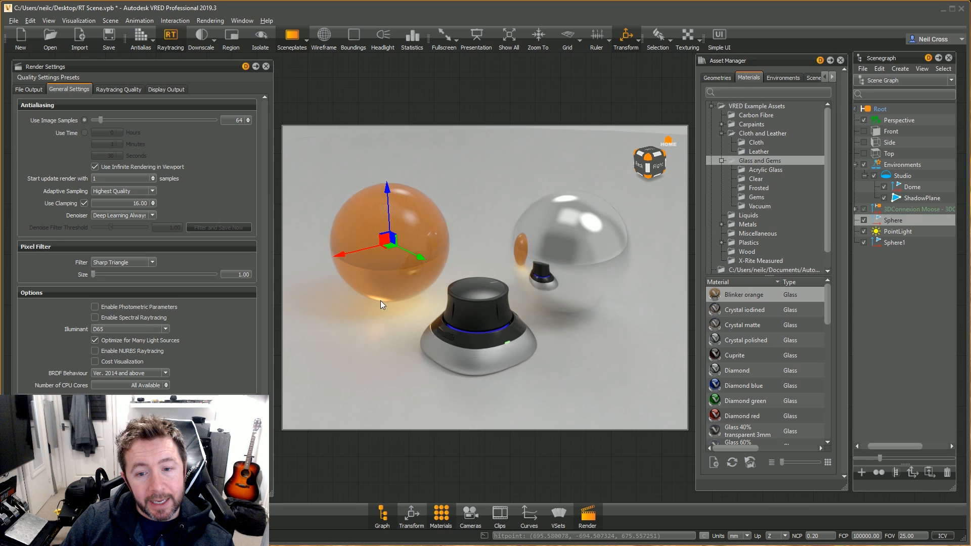
pyautogui.moveTo(392, 225)
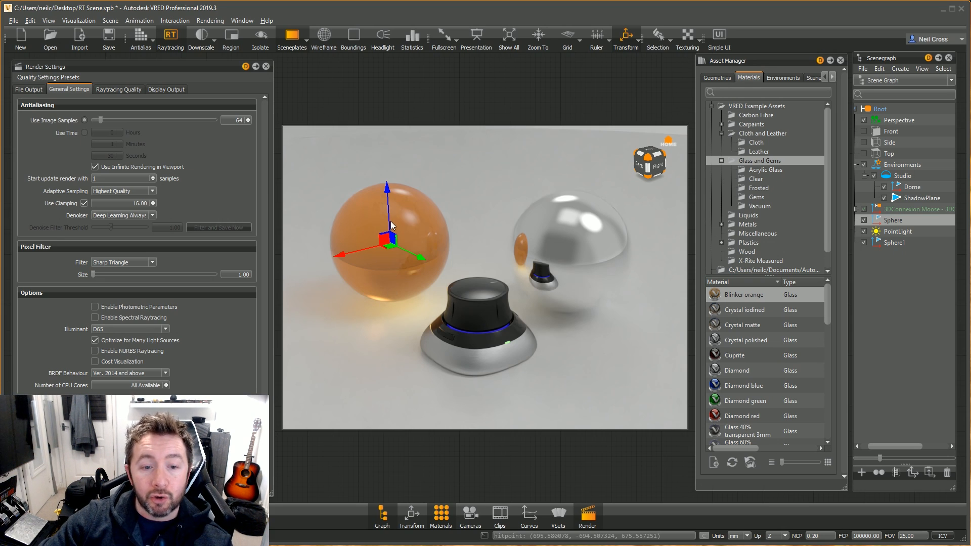
pyautogui.click(109, 20)
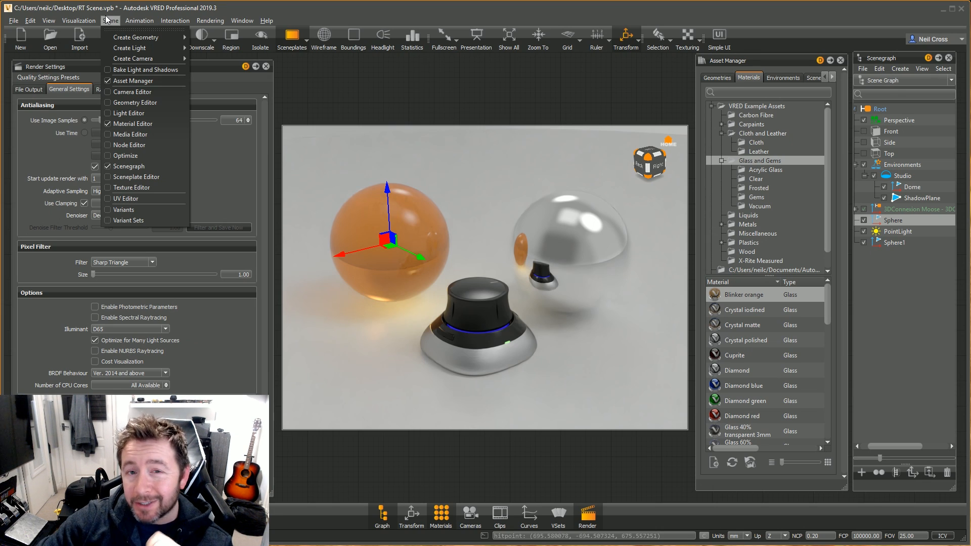
# - Dim the scene lighting and move the orange sphere around the darkened scene
pyautogui.click(79, 20)
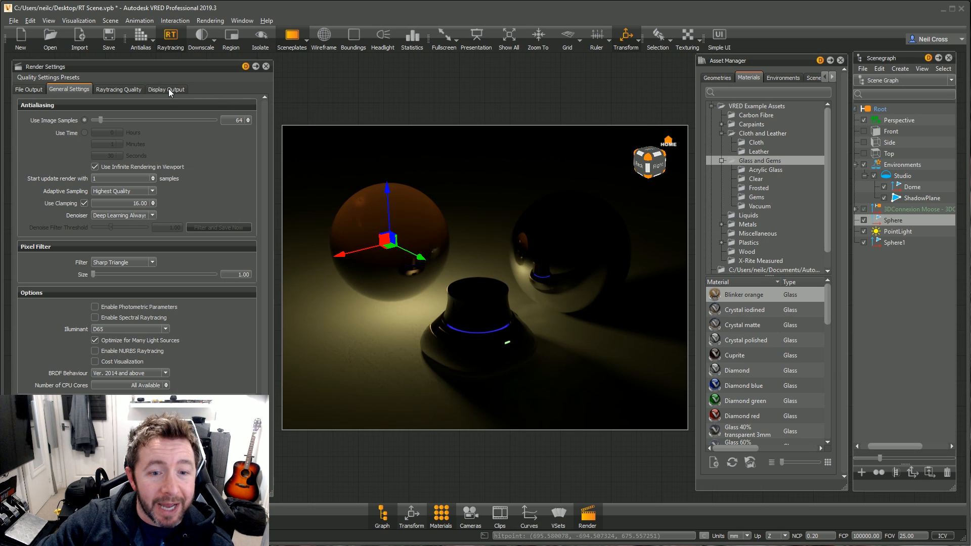
pyautogui.click(78, 21)
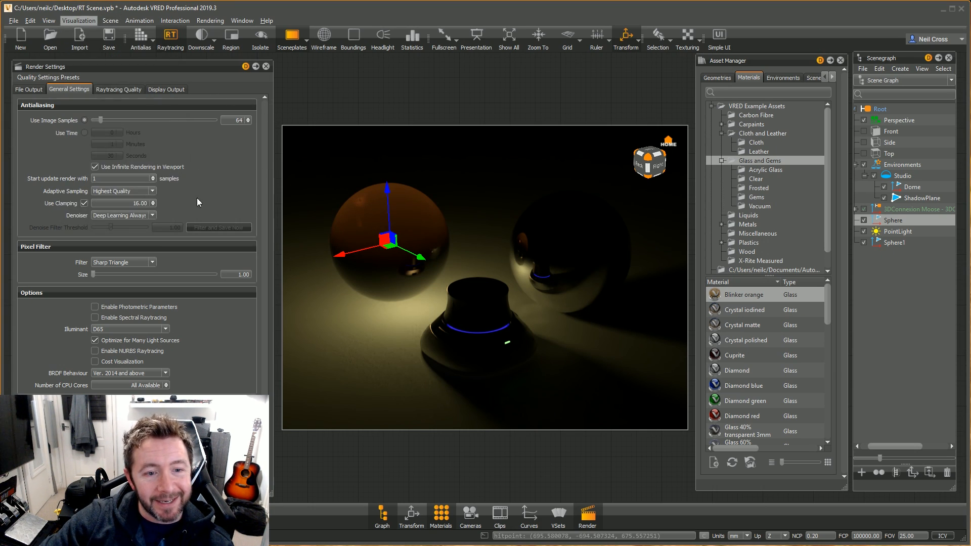
pyautogui.moveTo(387, 239); pyautogui.dragTo(388, 241)
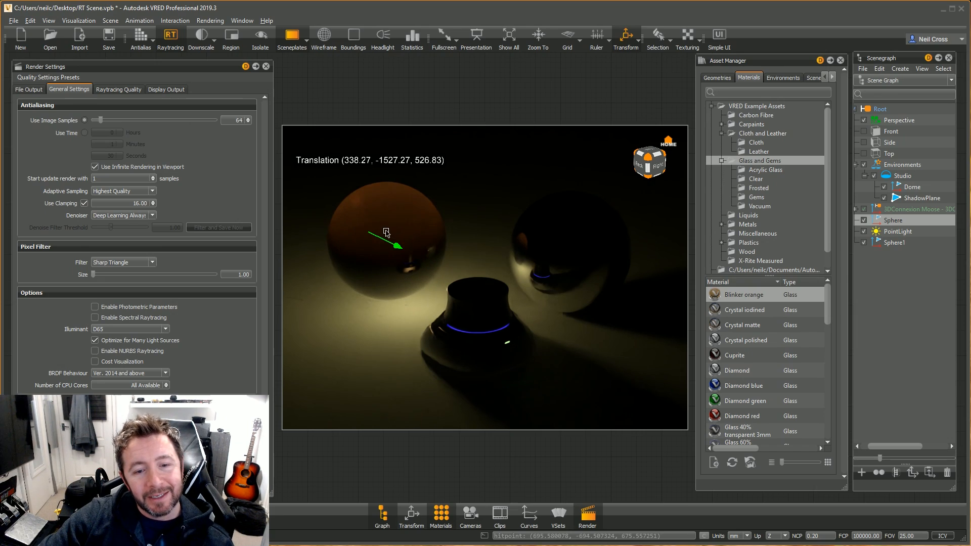
pyautogui.moveTo(386, 233); pyautogui.dragTo(403, 246)
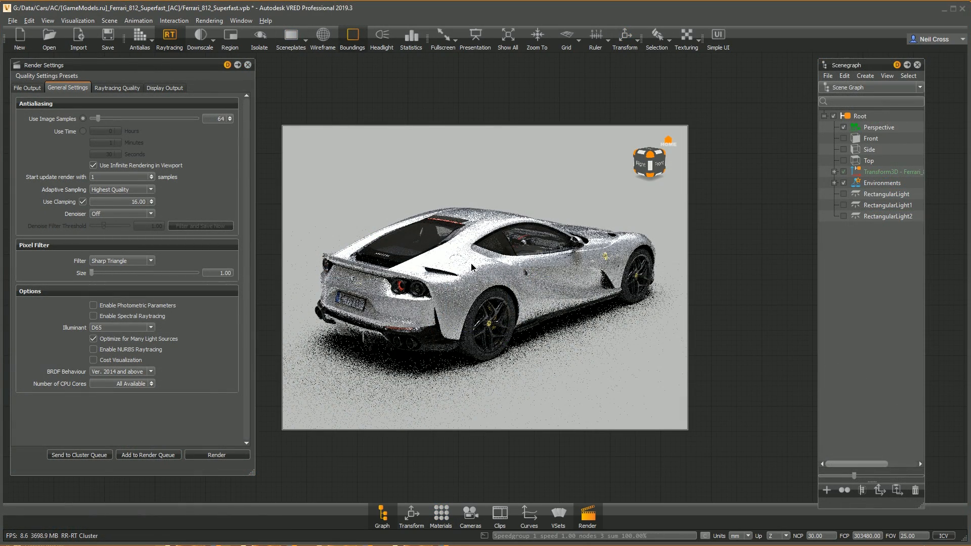
# - Set the Ferrari scene's denoiser to Deep Learning Always
pyautogui.click(151, 213)
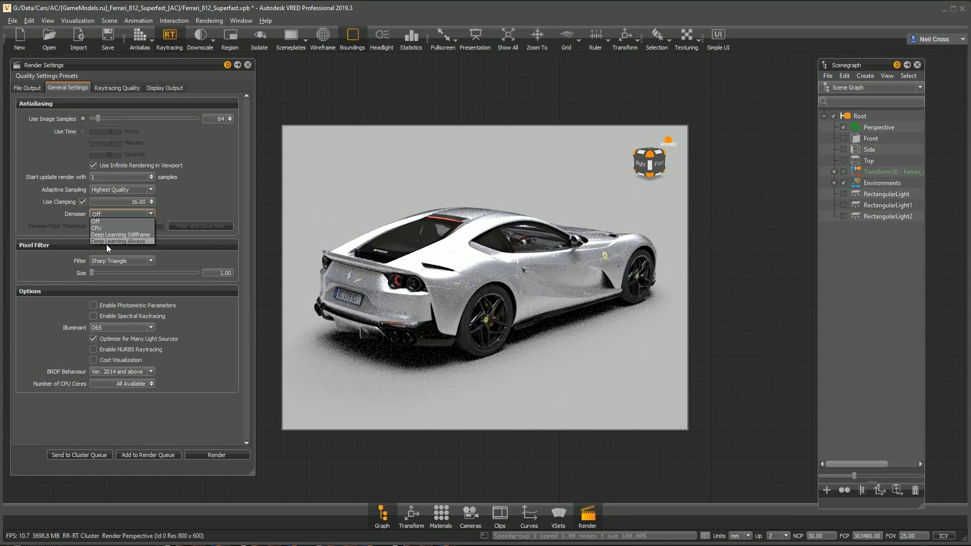
pyautogui.click(120, 240)
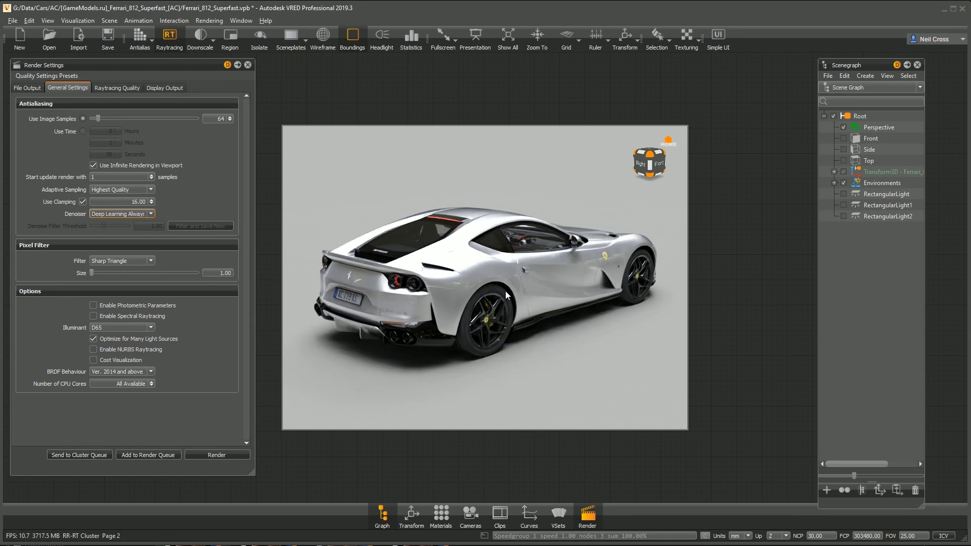
pyautogui.click(216, 454)
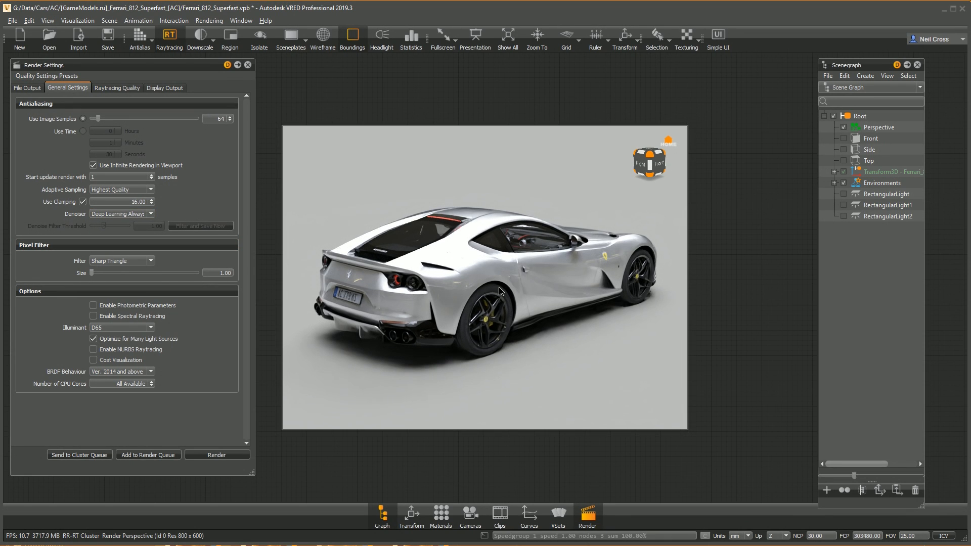
# - Orbit the camera around the Ferrari to its side and rear to check the clean render
pyautogui.moveTo(499, 291); pyautogui.dragTo(430, 291)
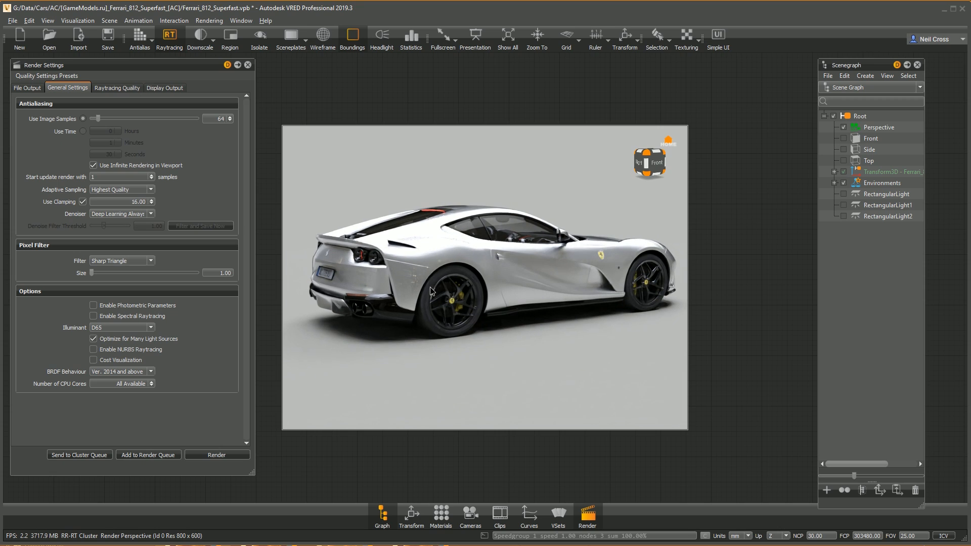
pyautogui.click(78, 20)
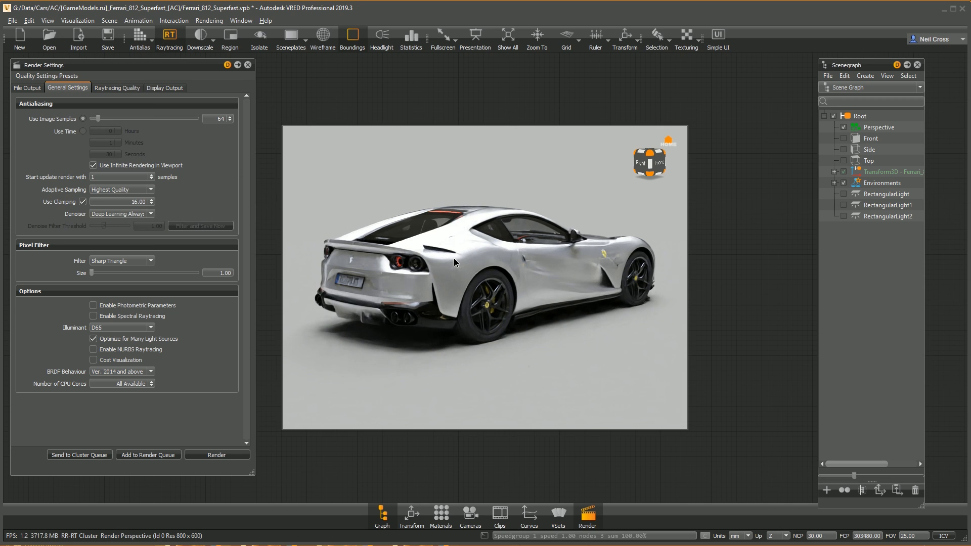
pyautogui.click(640, 162)
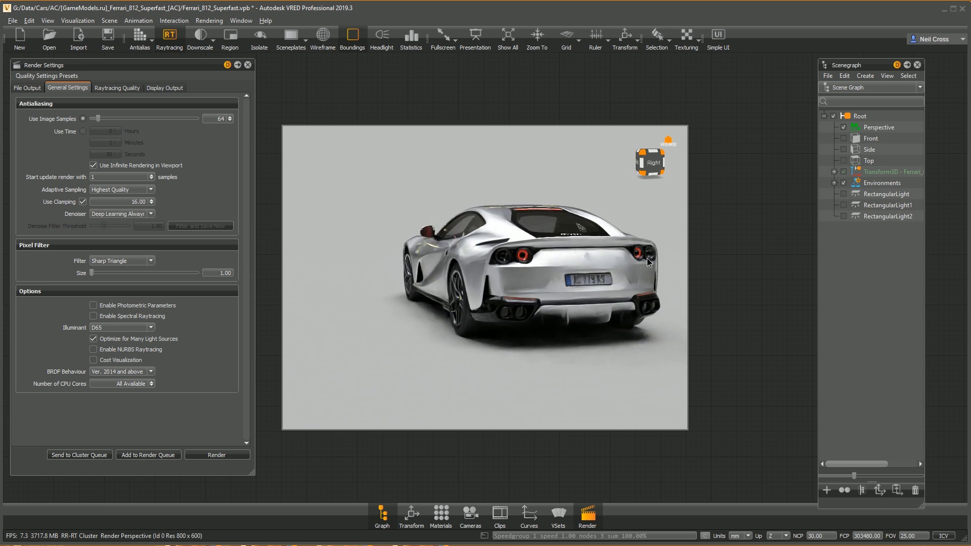